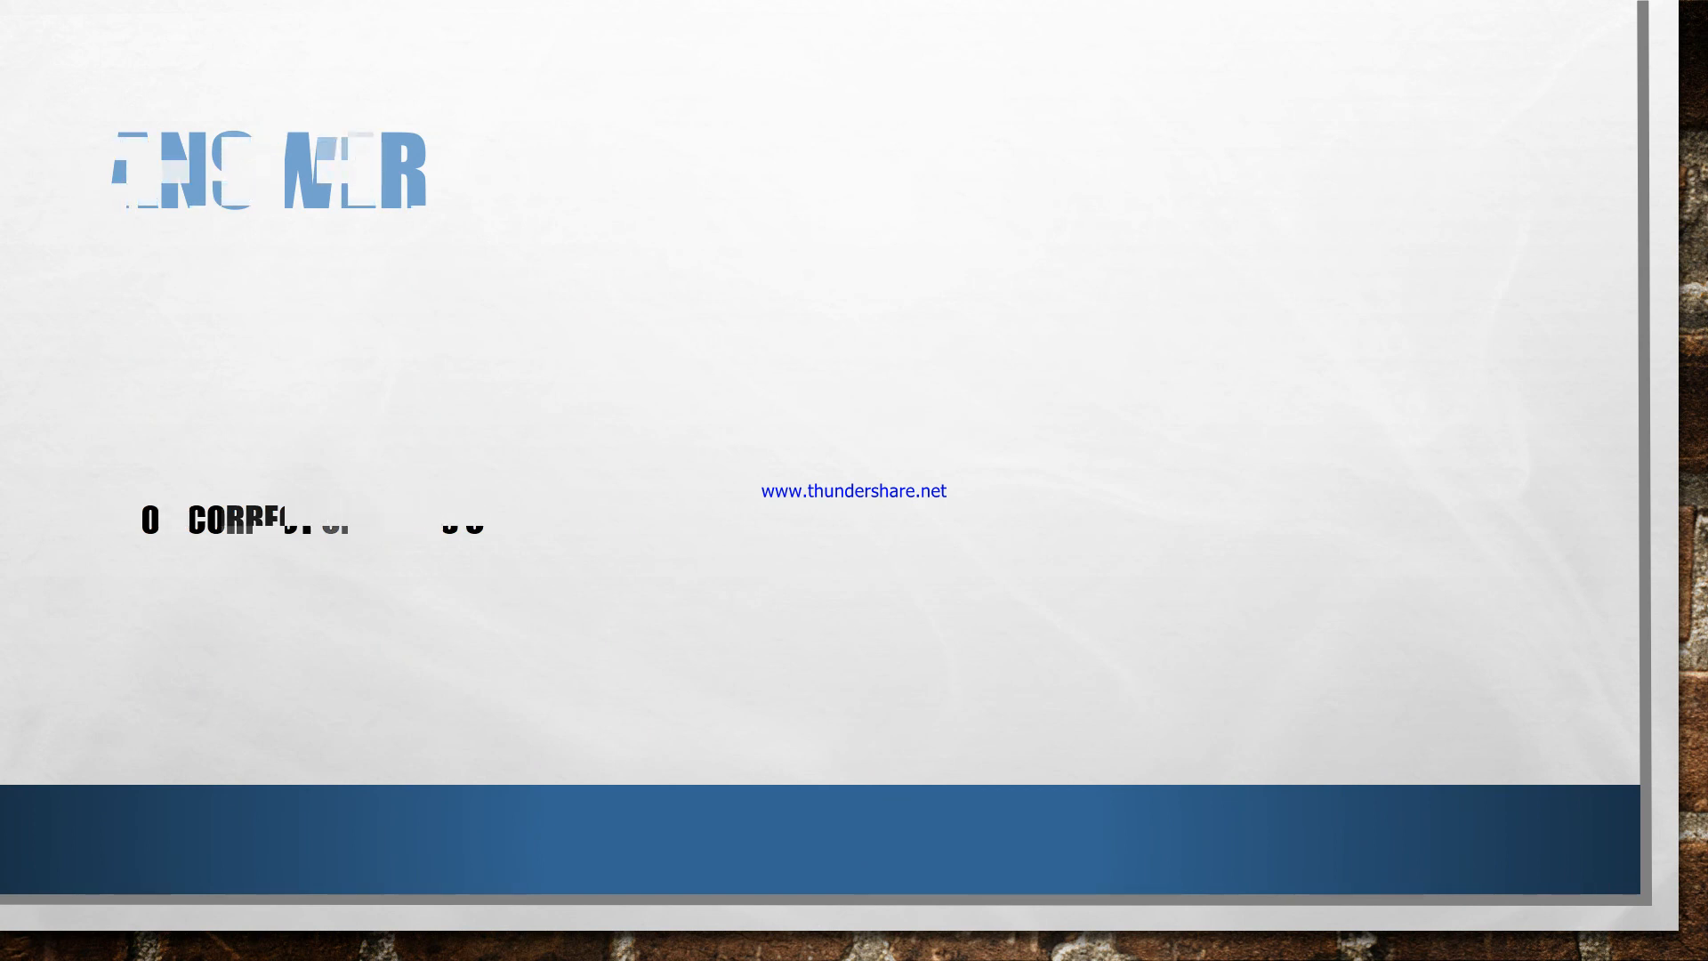
- End the slideshow and return to the editor showing the deck's title slide
{"action": "key", "text": "Escape"}
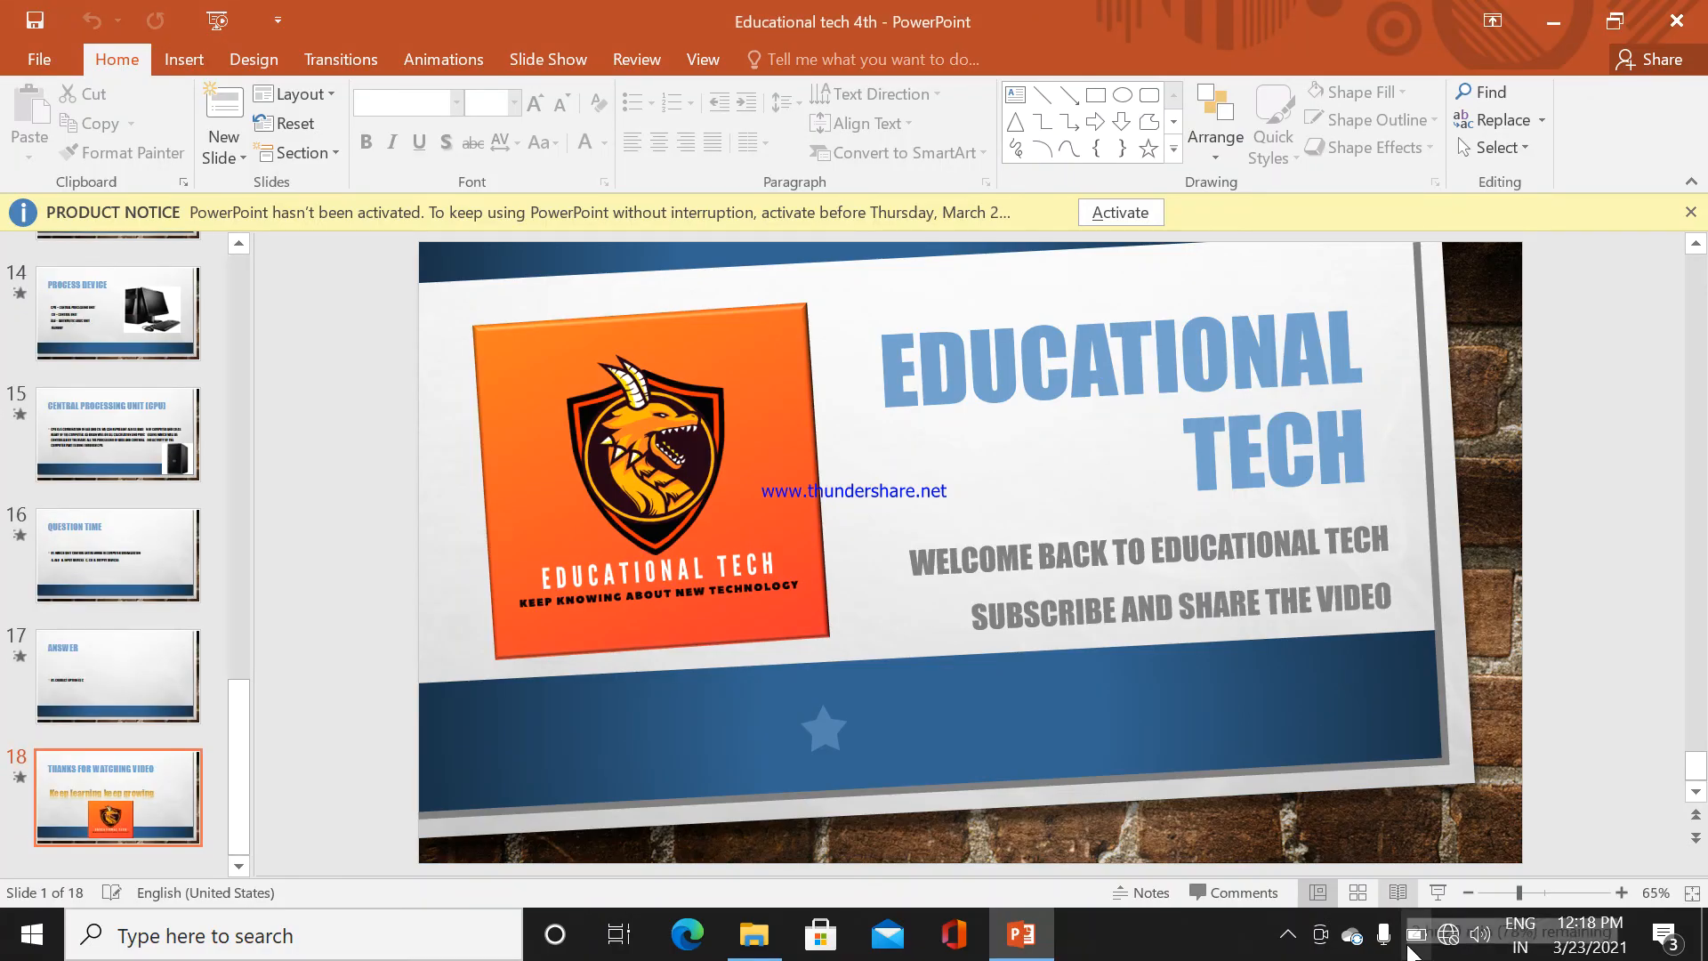